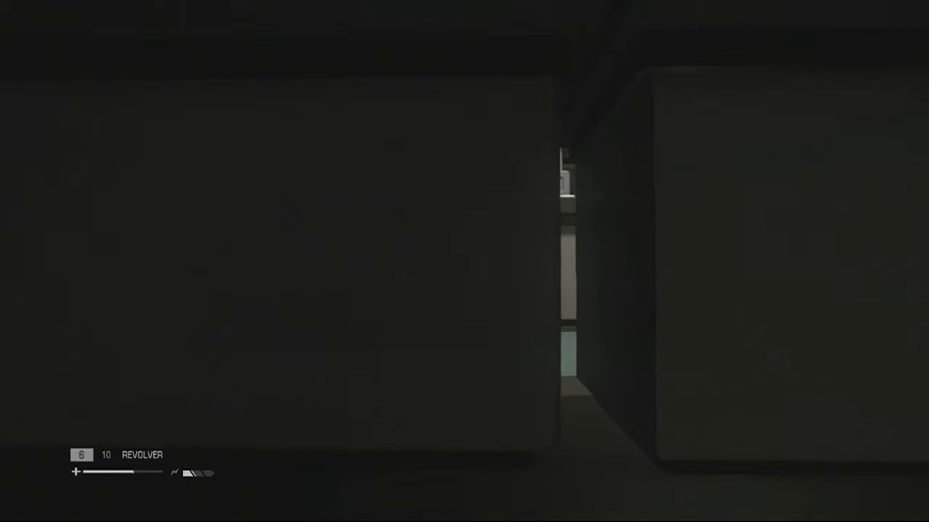
mouse_move(464, 261)
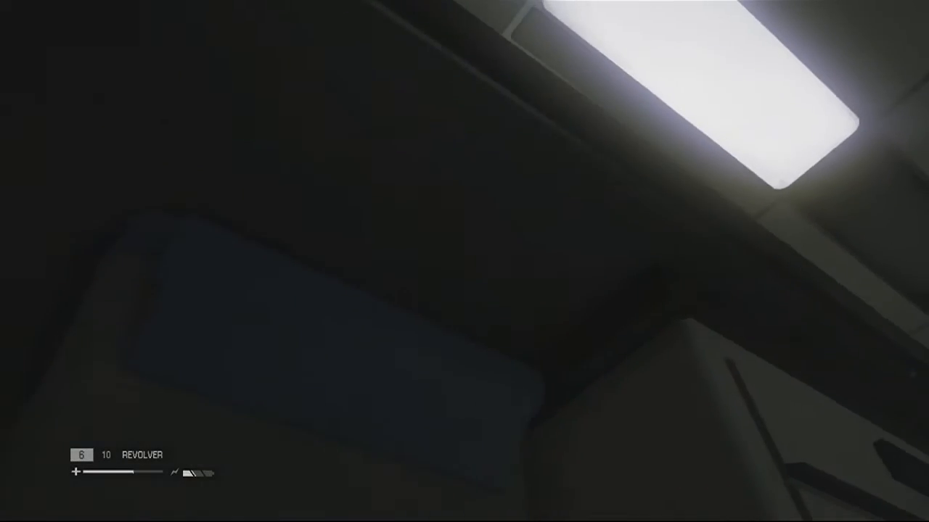
mouse_move(464, 261)
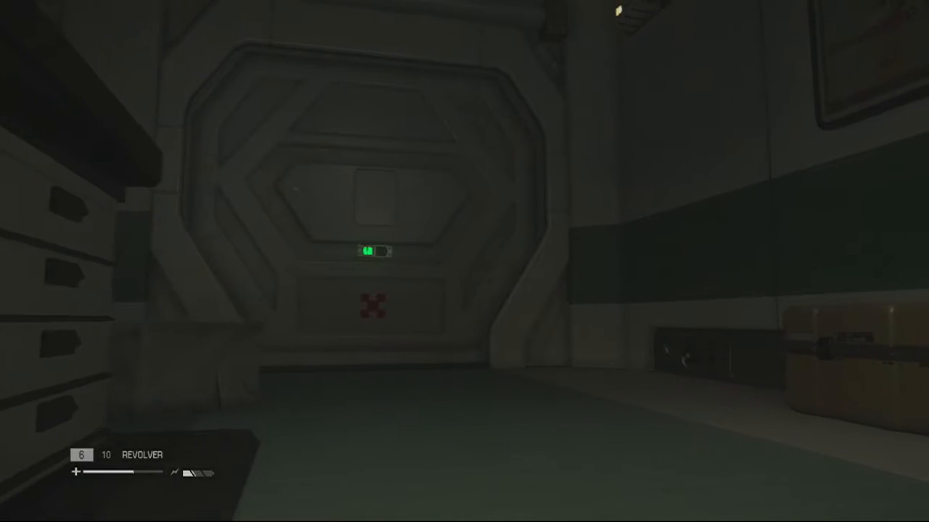
mouse_move(464, 262)
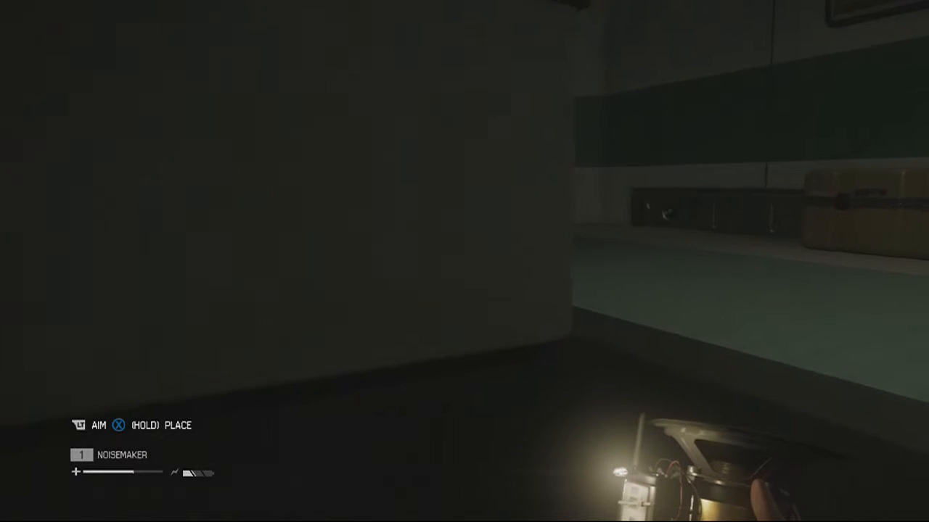
mouse_move(464, 261)
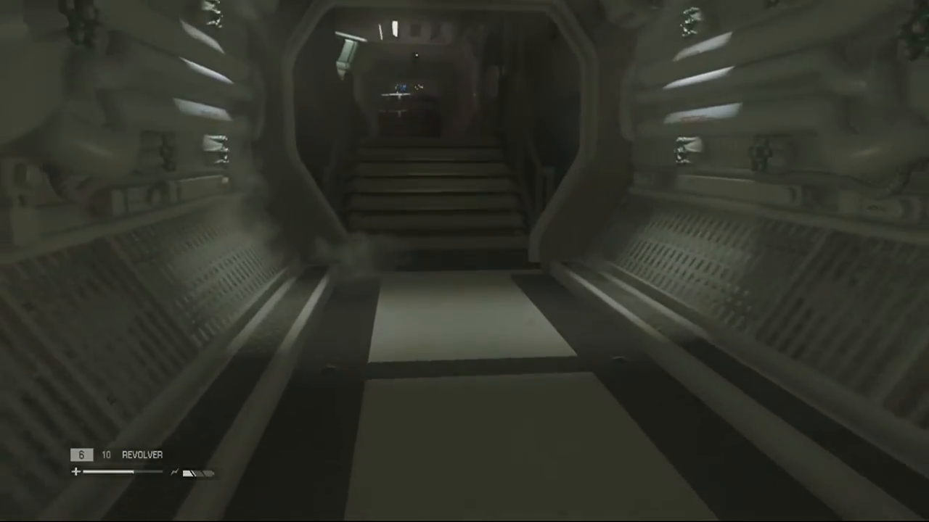
key("w")
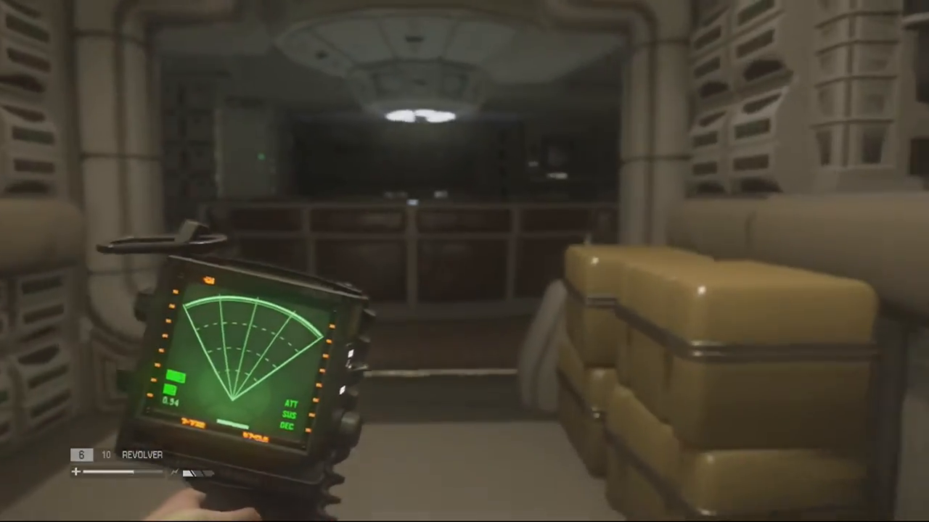
mouse_move(464, 262)
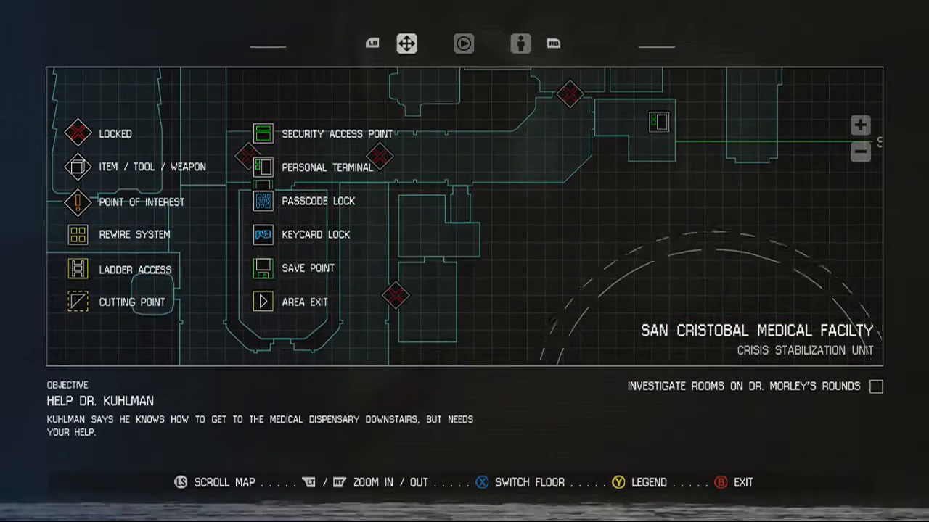
key("y")
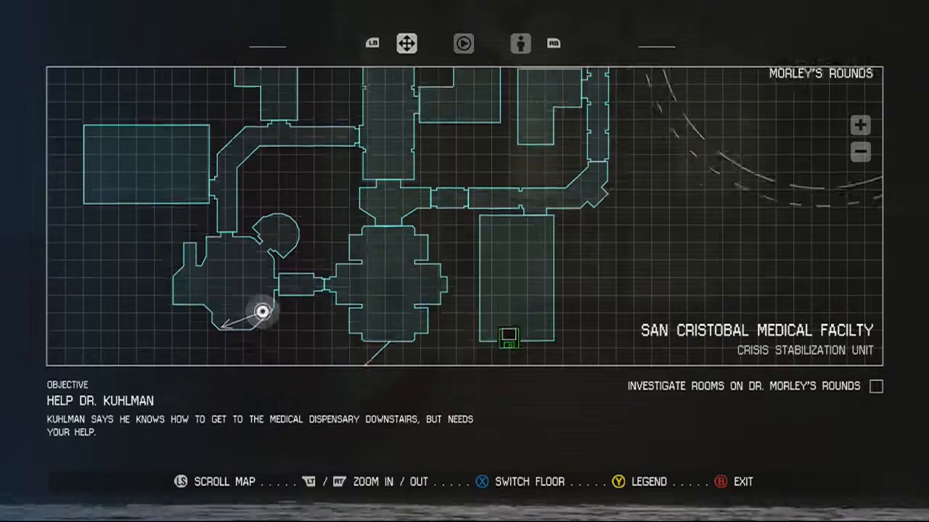
key("y")
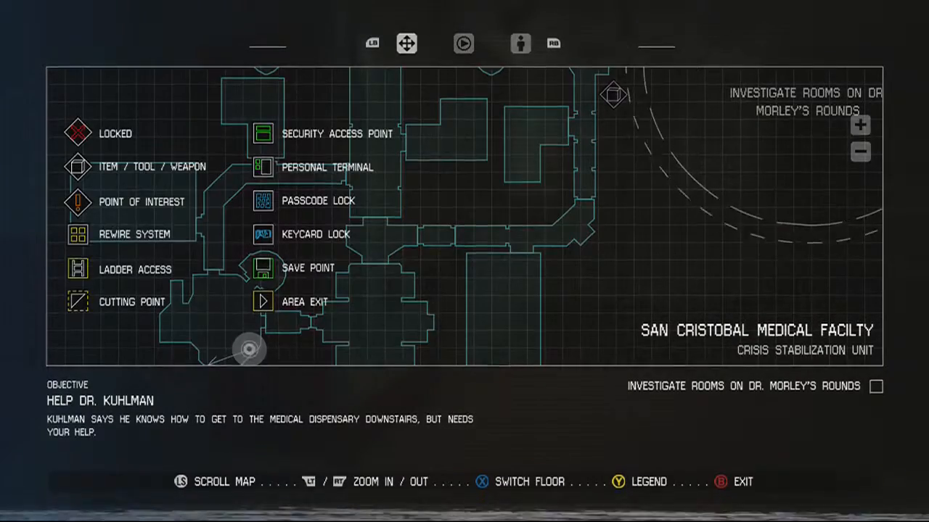
scroll("down", 3)
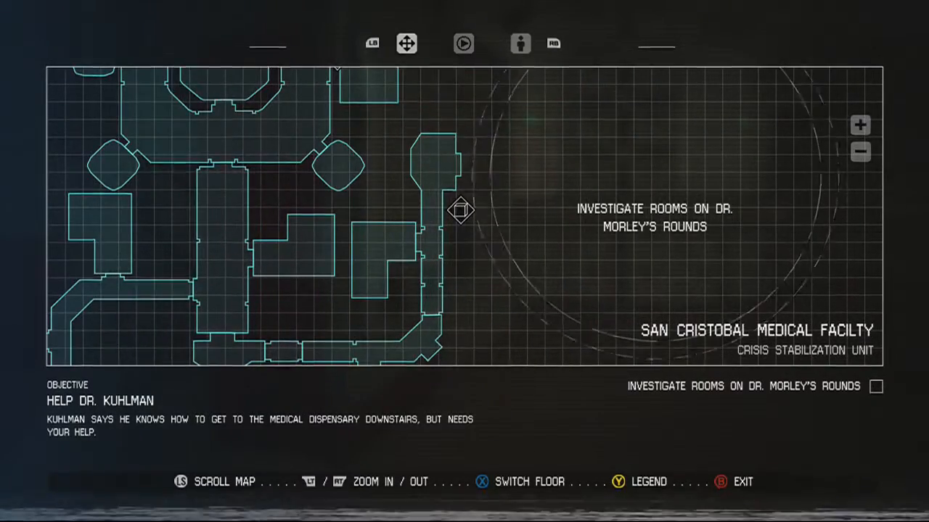
key("y")
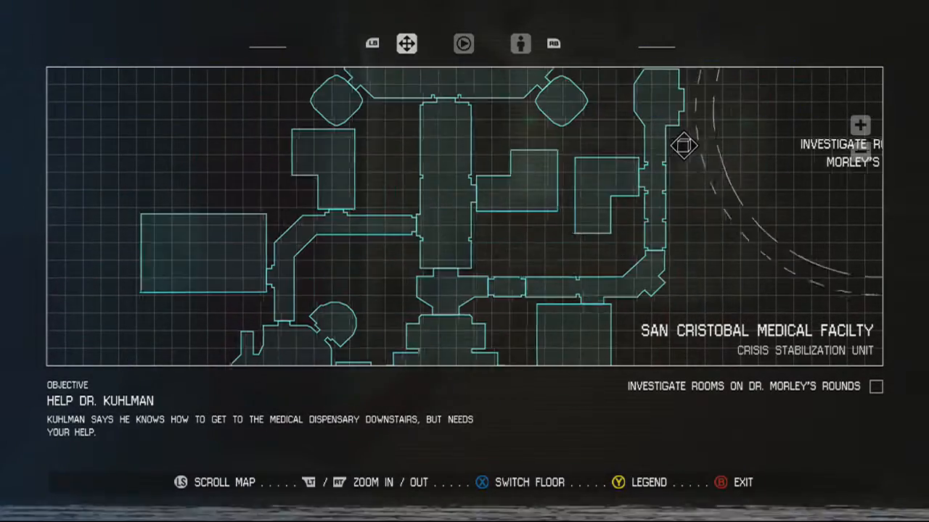
key("b")
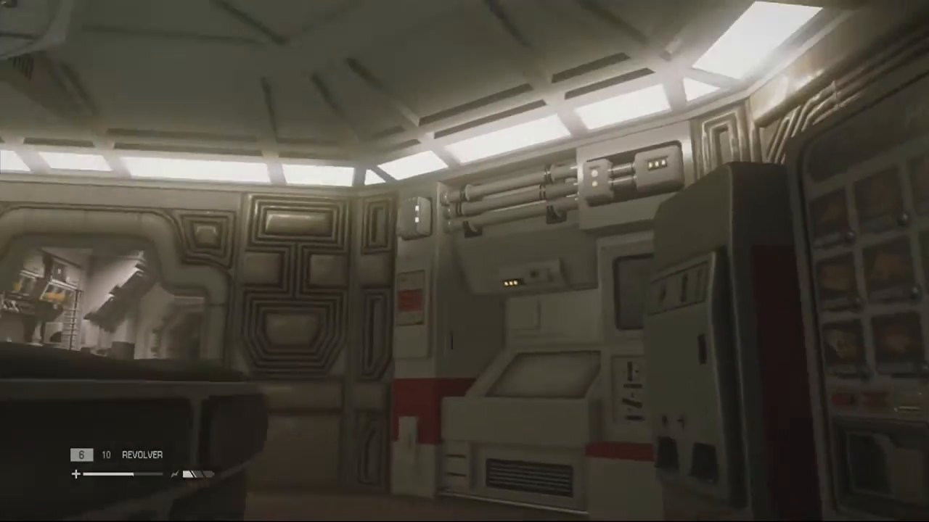
mouse_move(464, 261)
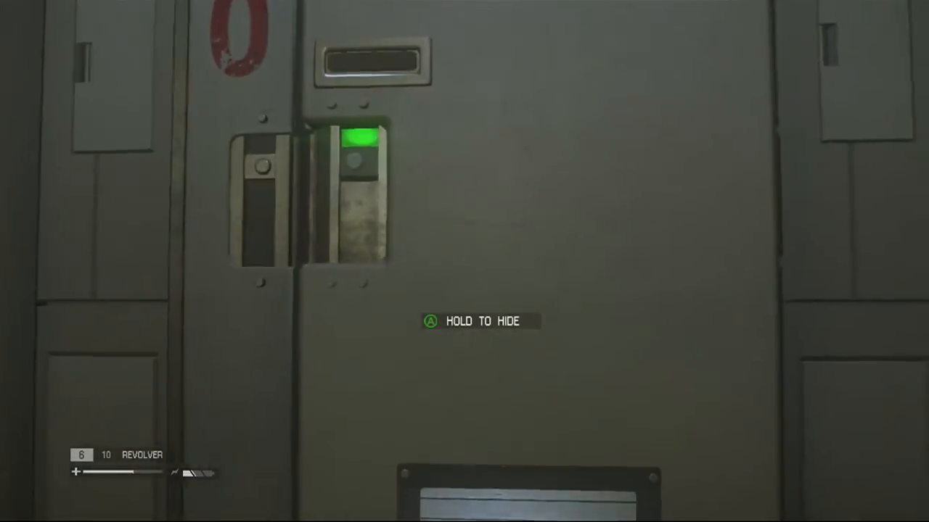
key("a")
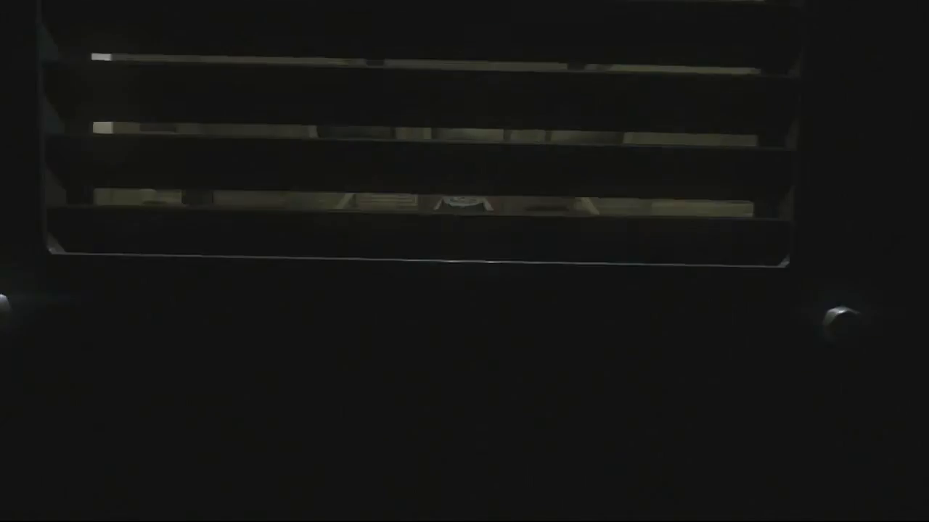